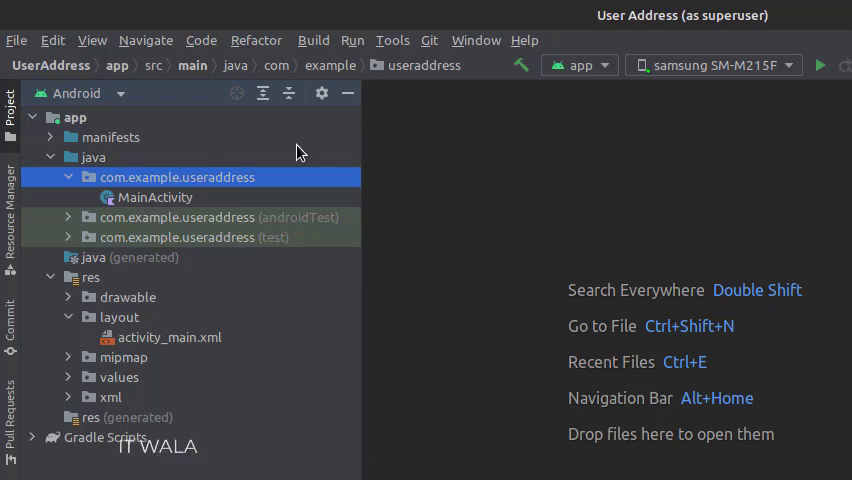
Step: Open MainActivity from the com.example.useraddress package in the editor
double_click(170, 336)
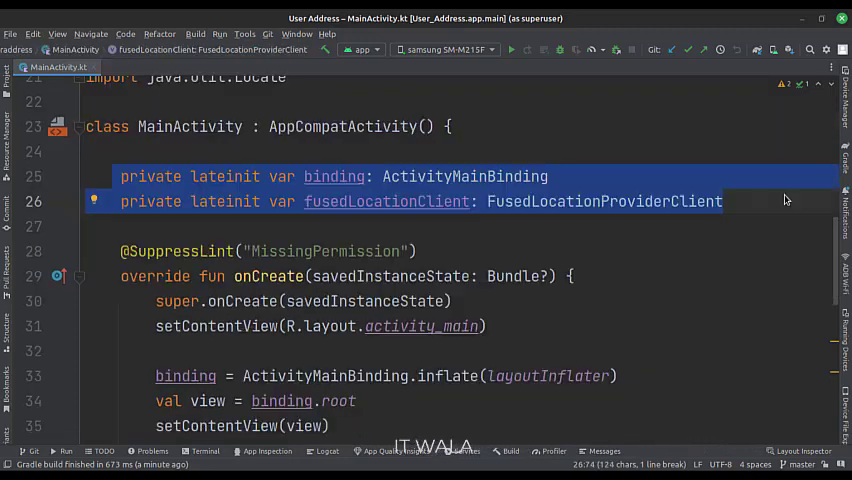
scroll("down", 3)
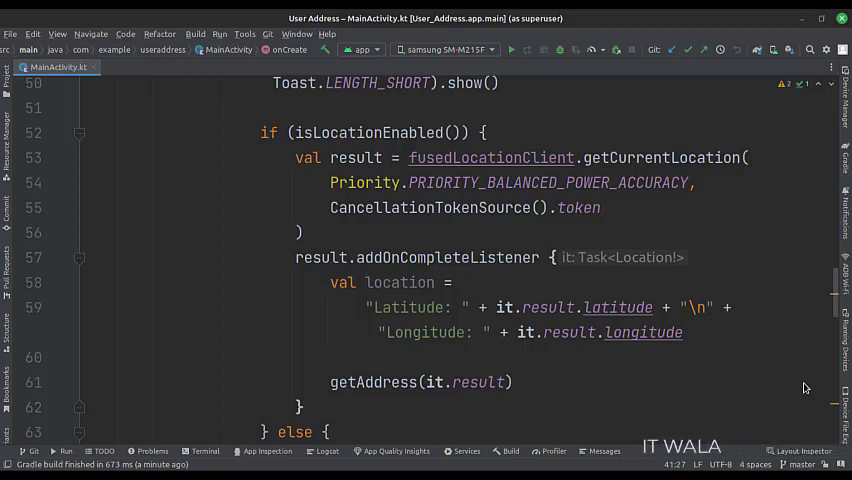
scroll("down", 3)
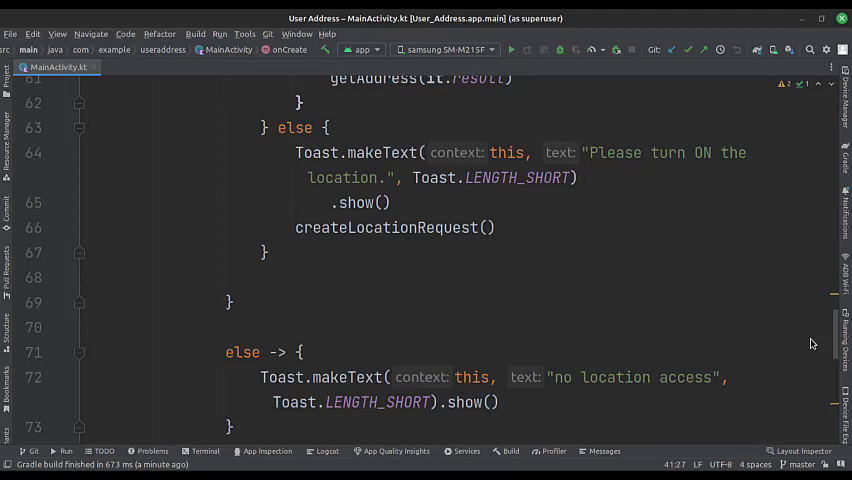
left_click_drag(340, 210, 484, 332)
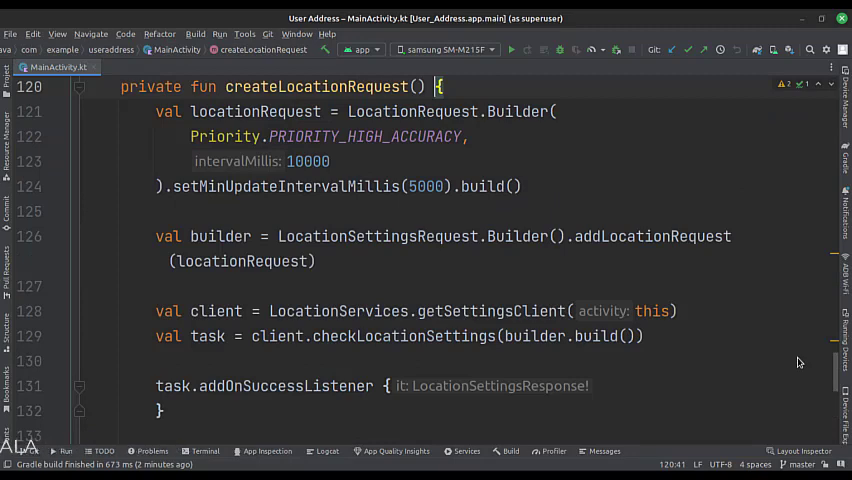
scroll("down", 3)
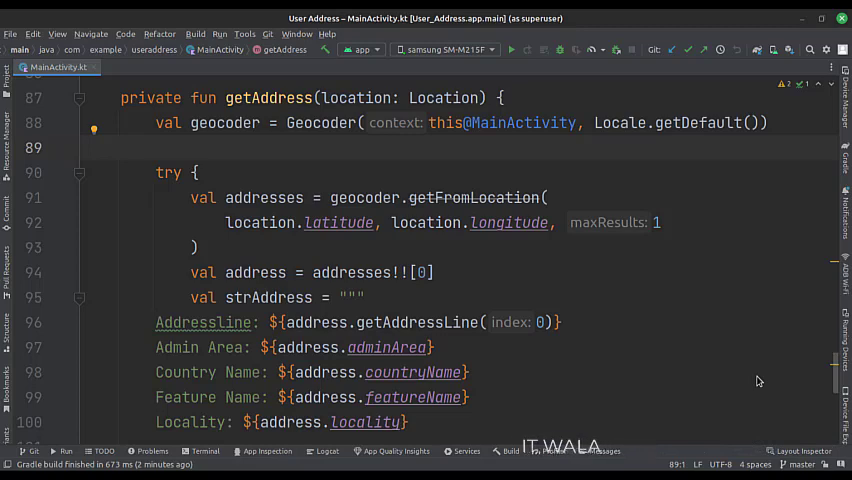
scroll("down", 3)
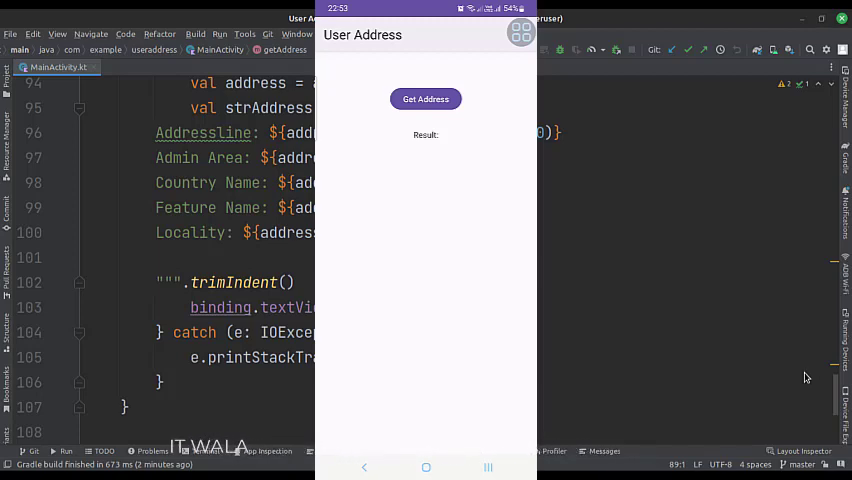
Step: Tap Get Address in the running User Address app so the device's address appears under Result
left_click(424, 100)
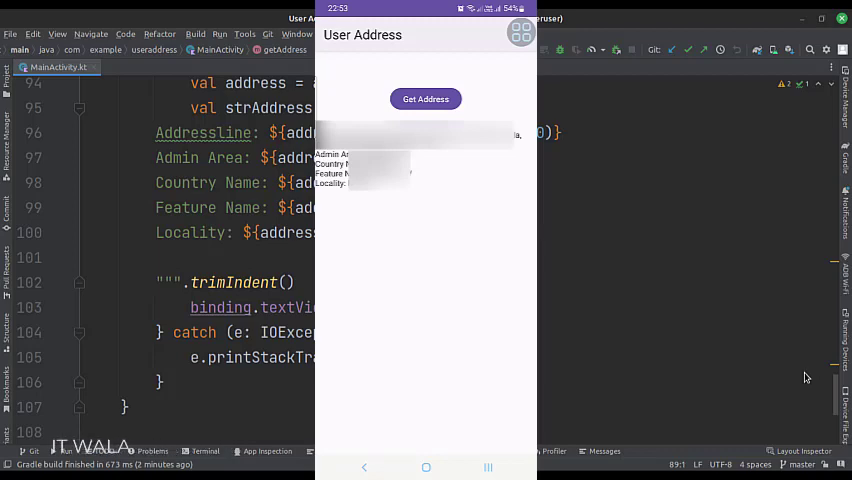